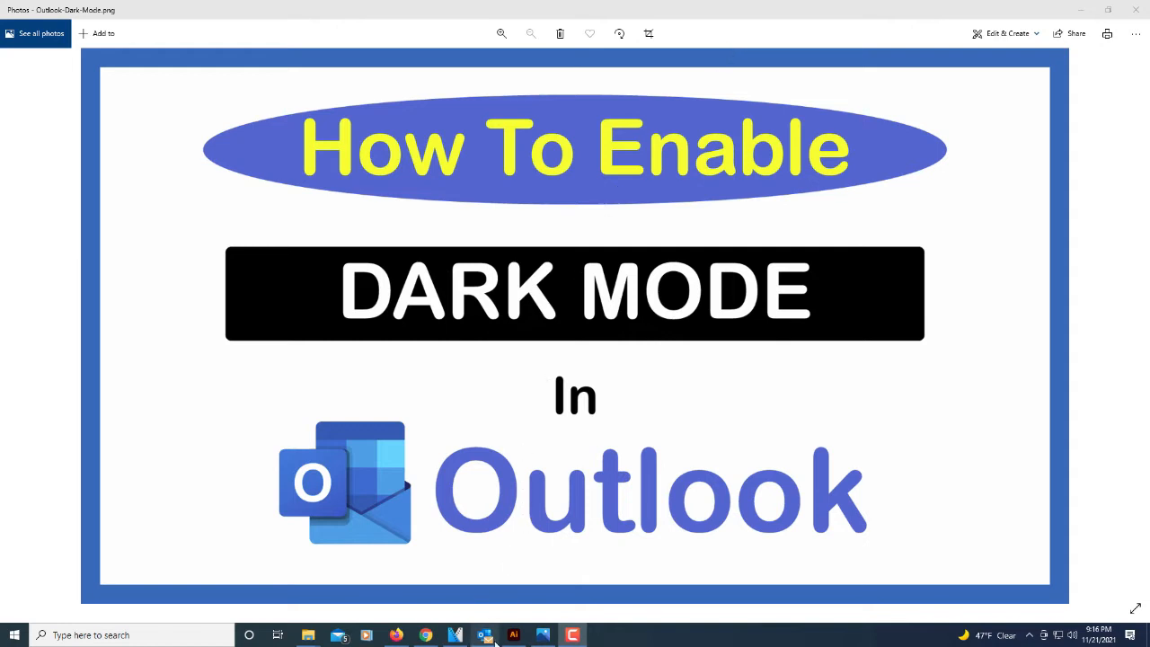
Step: Close the Photos title image, revealing Outlook Options on the General page
{"action": "left_click", "coordinate": [483, 636]}
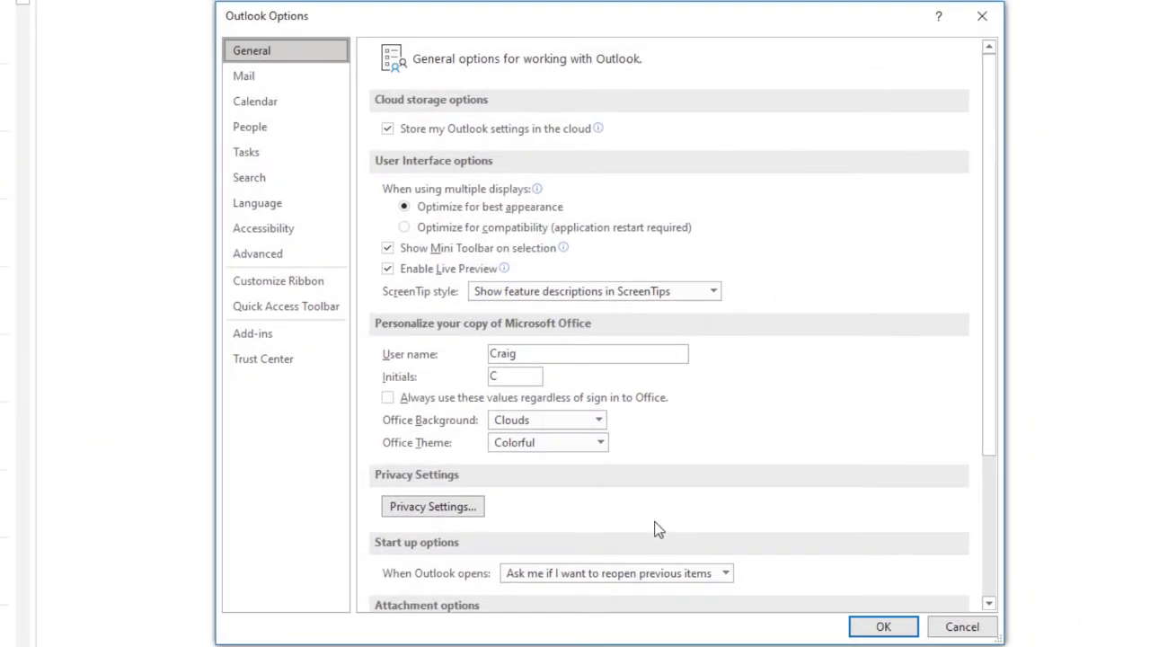
{"action": "mouse_move", "coordinate": [422, 176]}
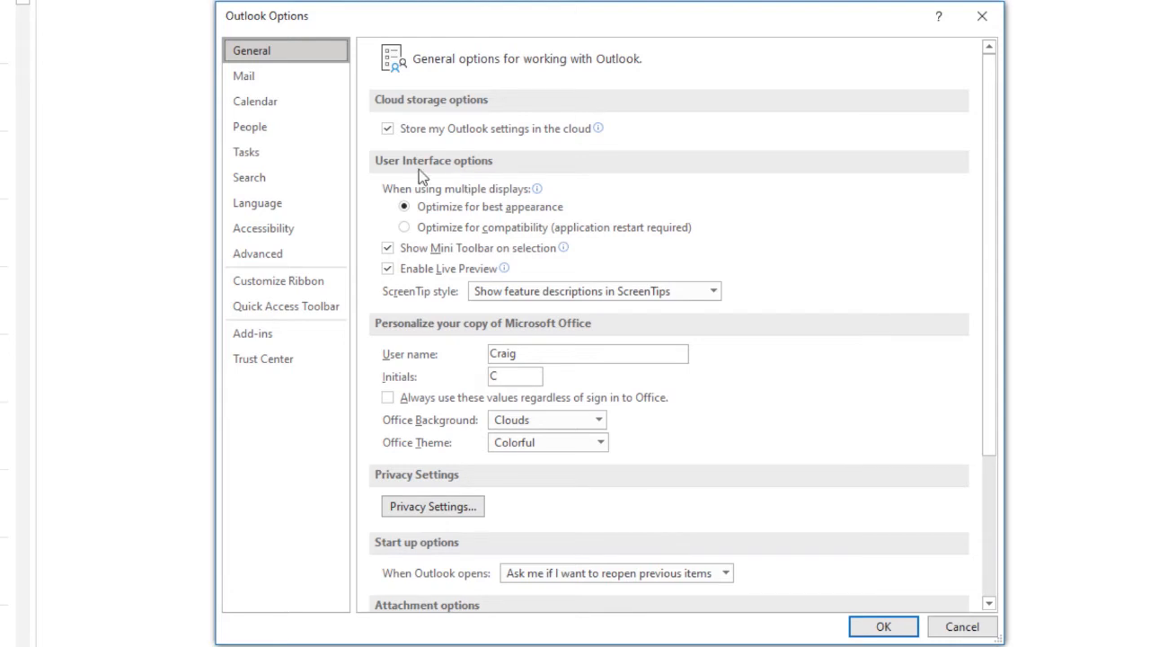
{"action": "mouse_move", "coordinate": [507, 268]}
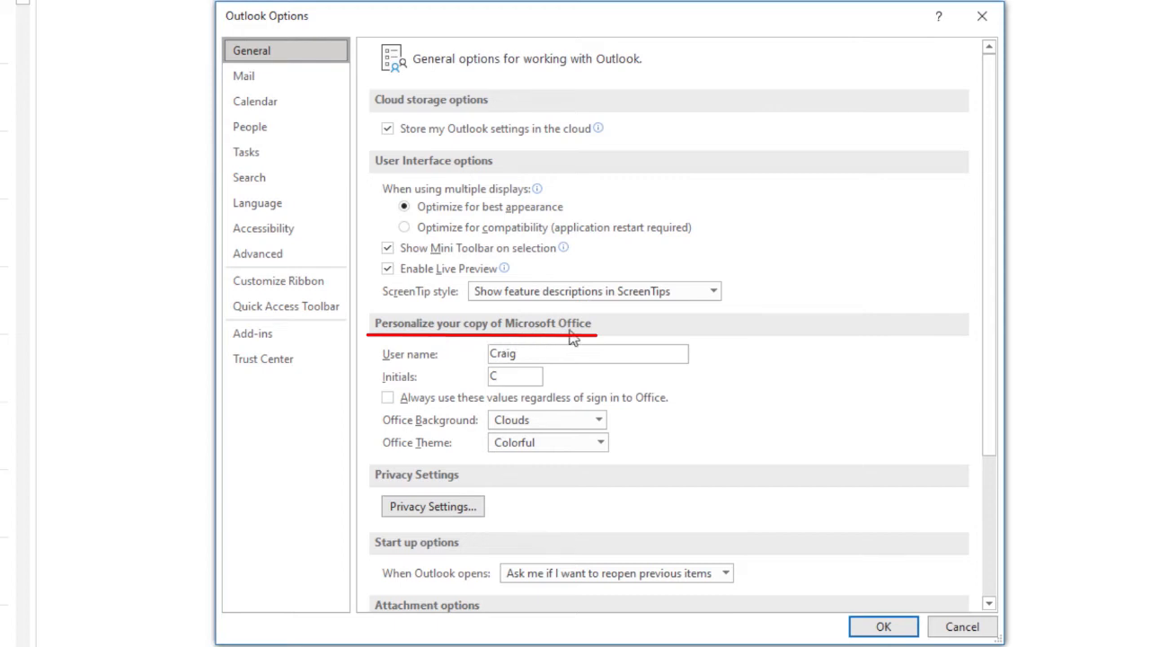
{"action": "mouse_move", "coordinate": [512, 363]}
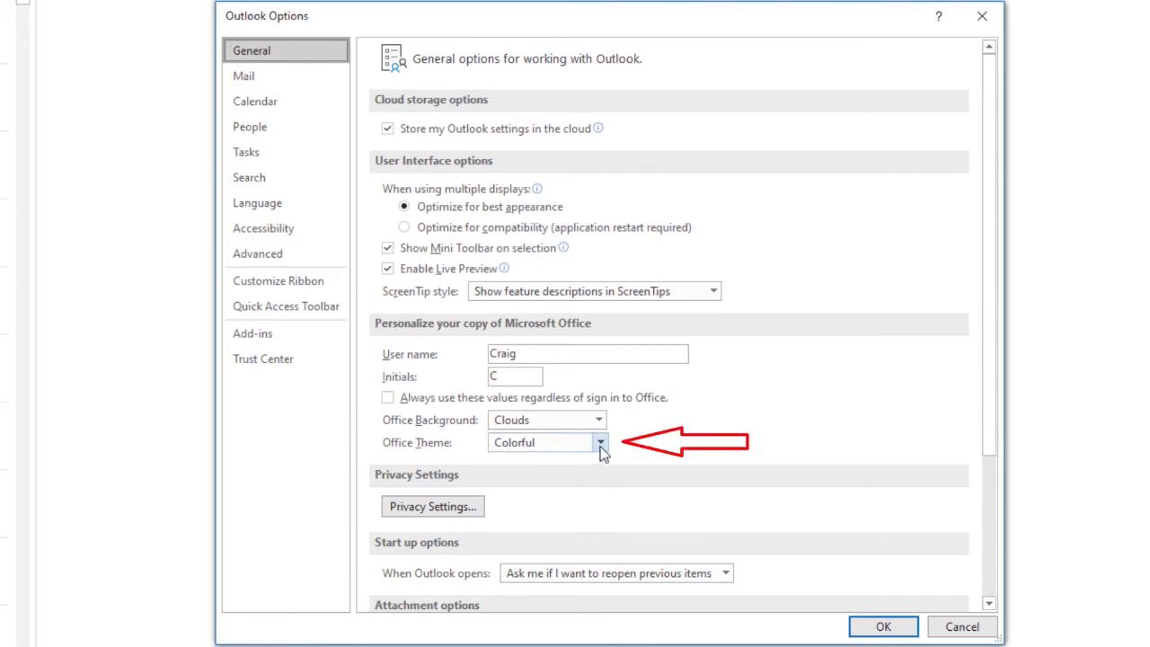
Step: Set the Office Theme to Black instead of Colorful
{"action": "left_click", "coordinate": [601, 443]}
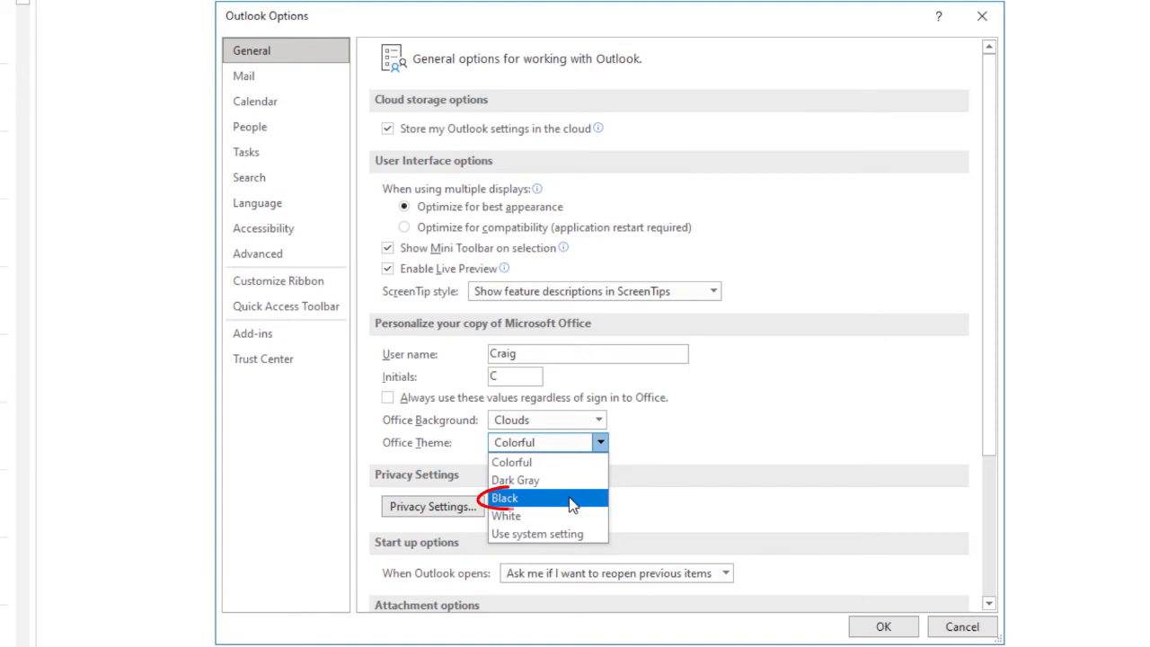
{"action": "mouse_move", "coordinate": [543, 507]}
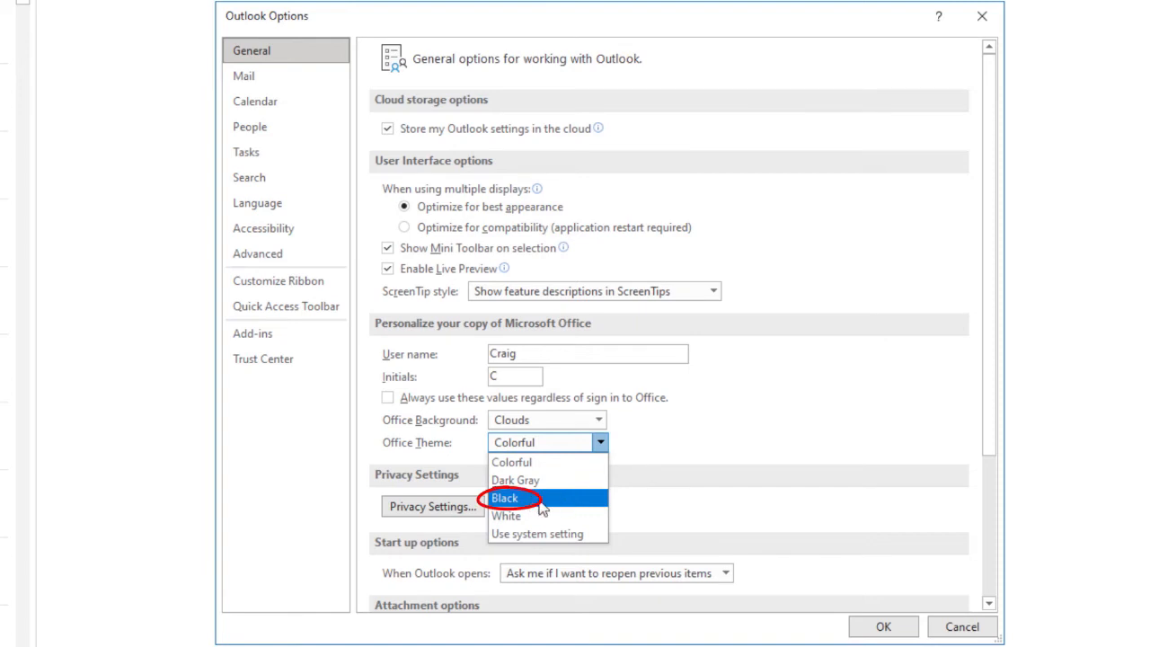
{"action": "left_click", "coordinate": [503, 498]}
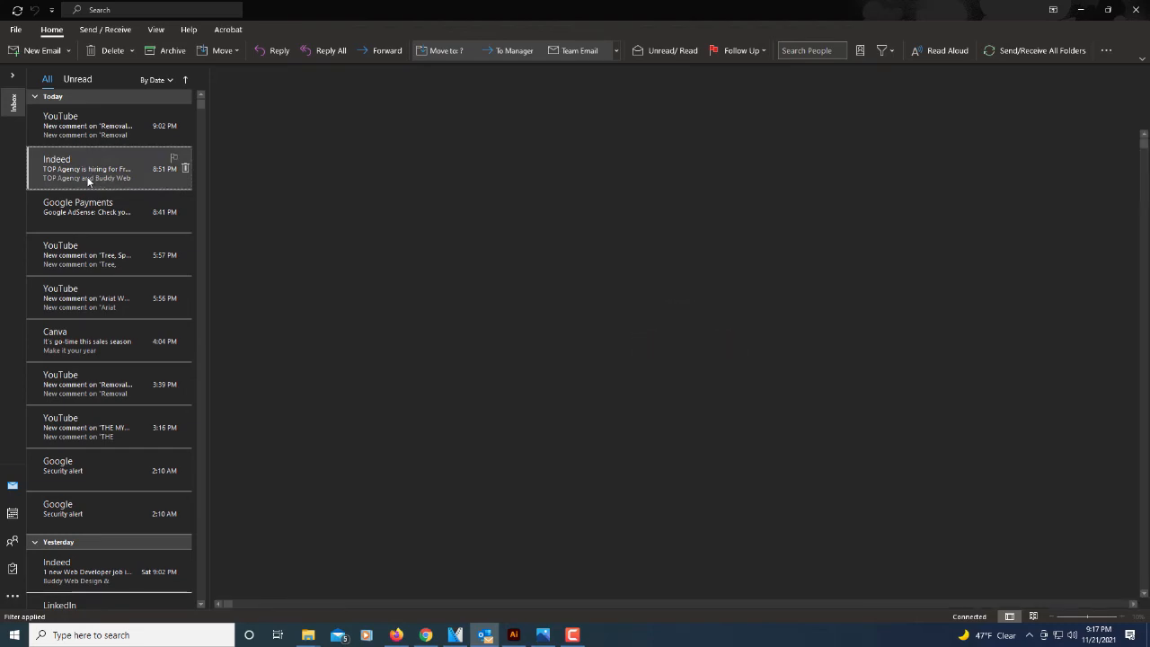
Step: Read the Indeed Web Developer jobs email in the dark-themed inbox
{"action": "left_click", "coordinate": [108, 169]}
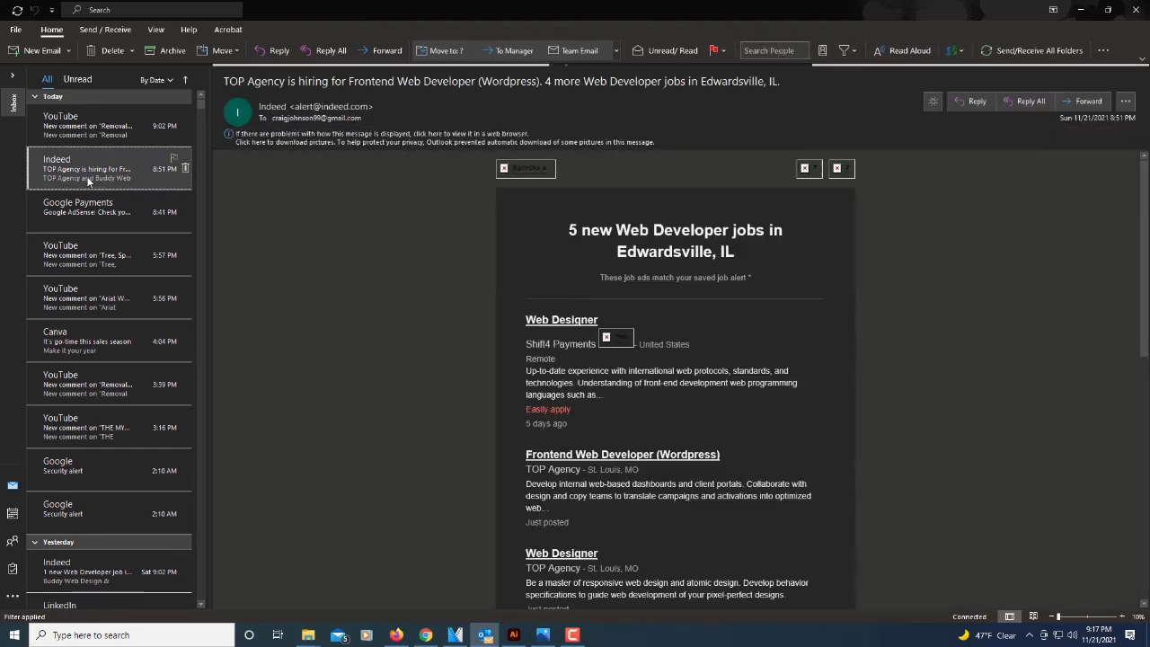